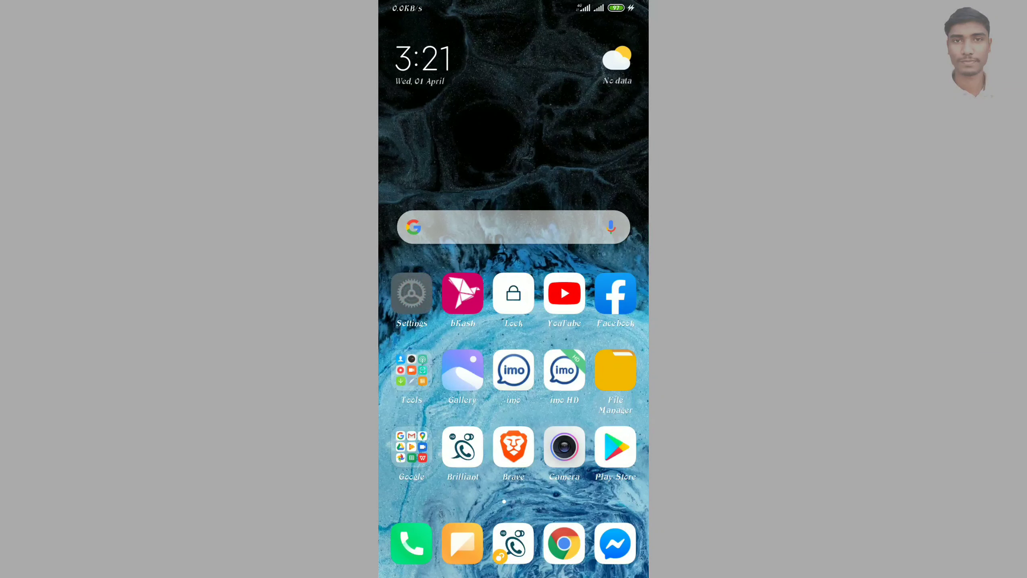
Launch Settings from the home screen and go to Passwords & security
click(411, 294)
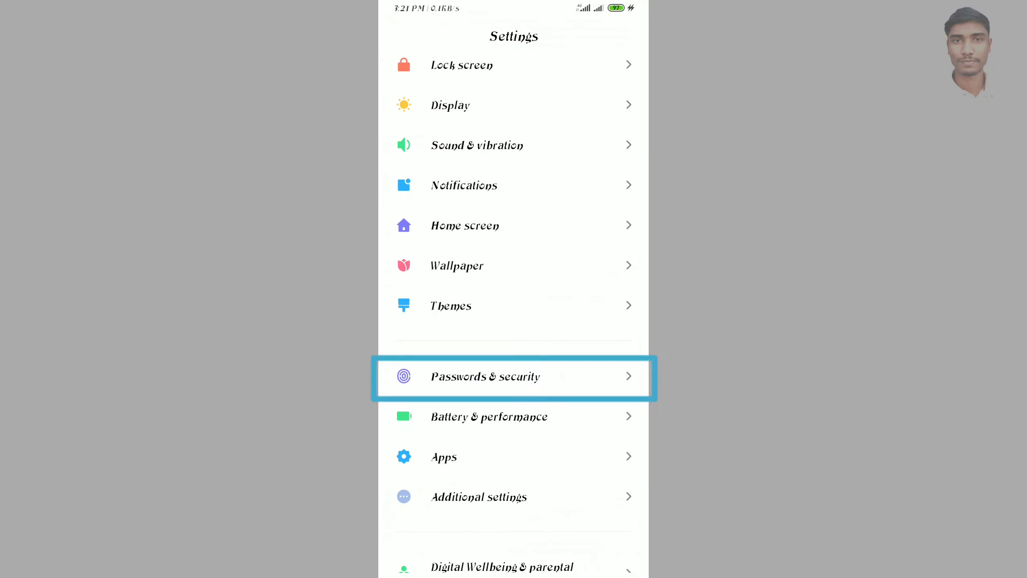
click(514, 376)
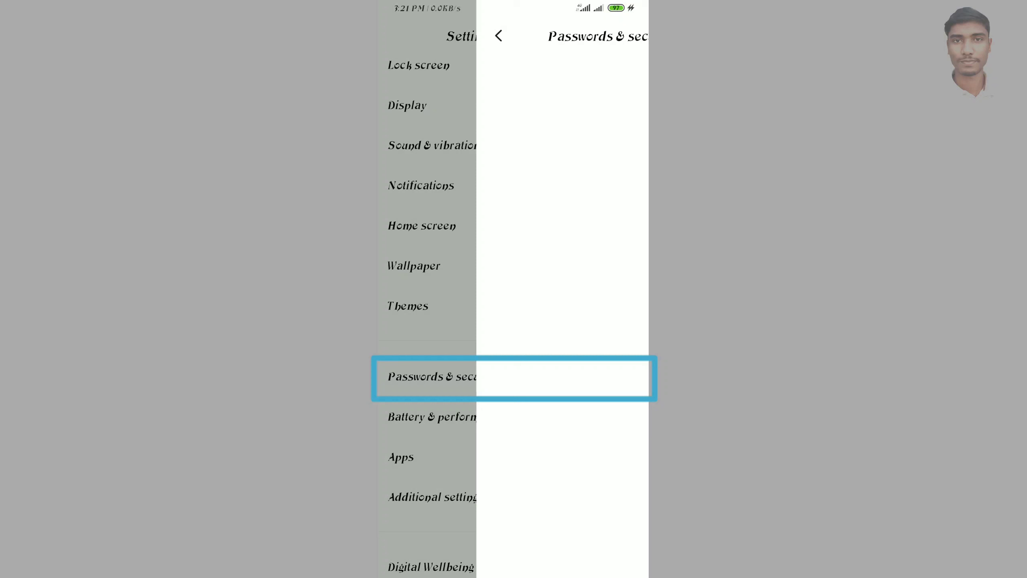
click(459, 377)
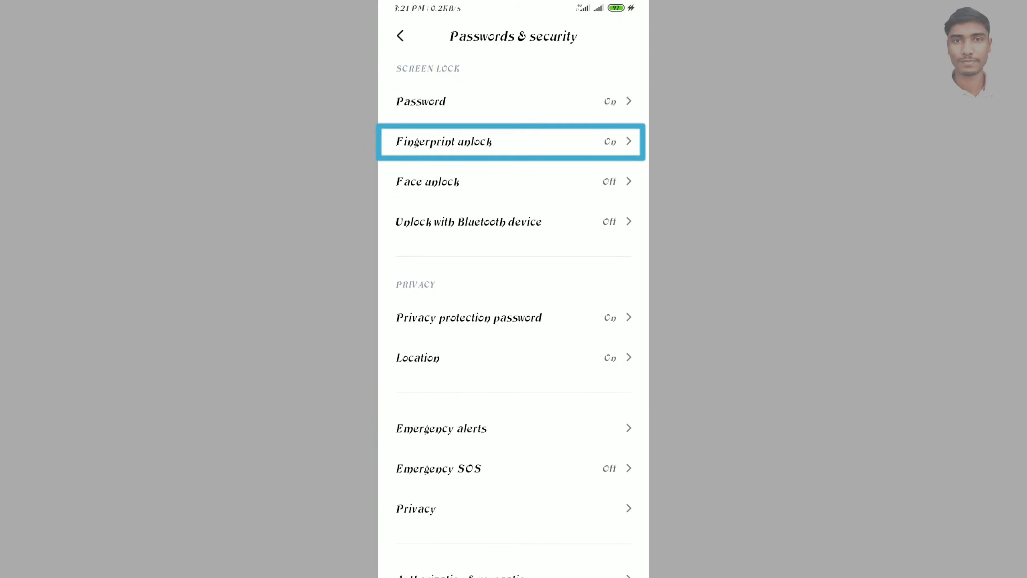
Open Fingerprint unlock and tap Add fingerprint on Manage fingerprints
click(509, 142)
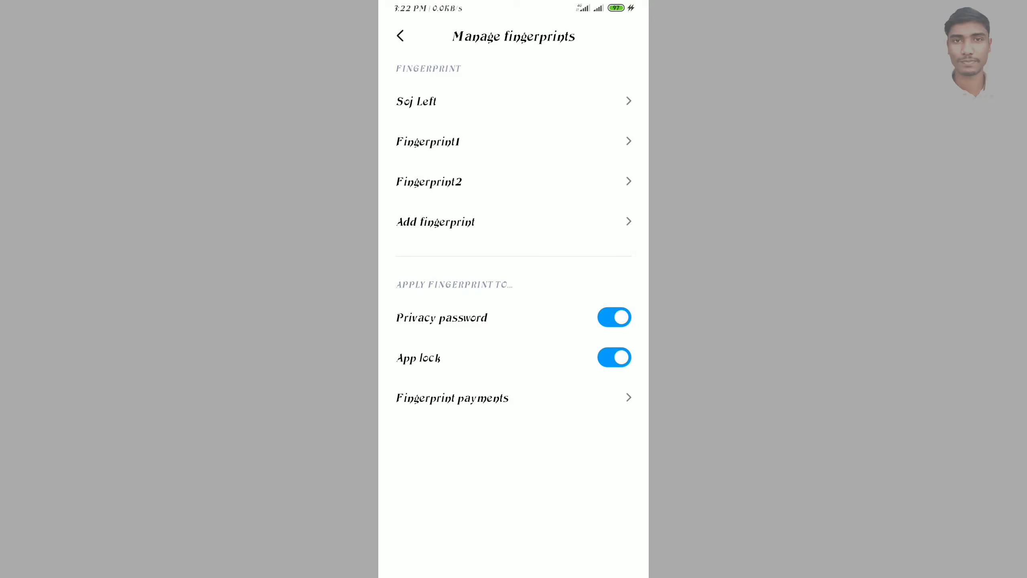
click(514, 222)
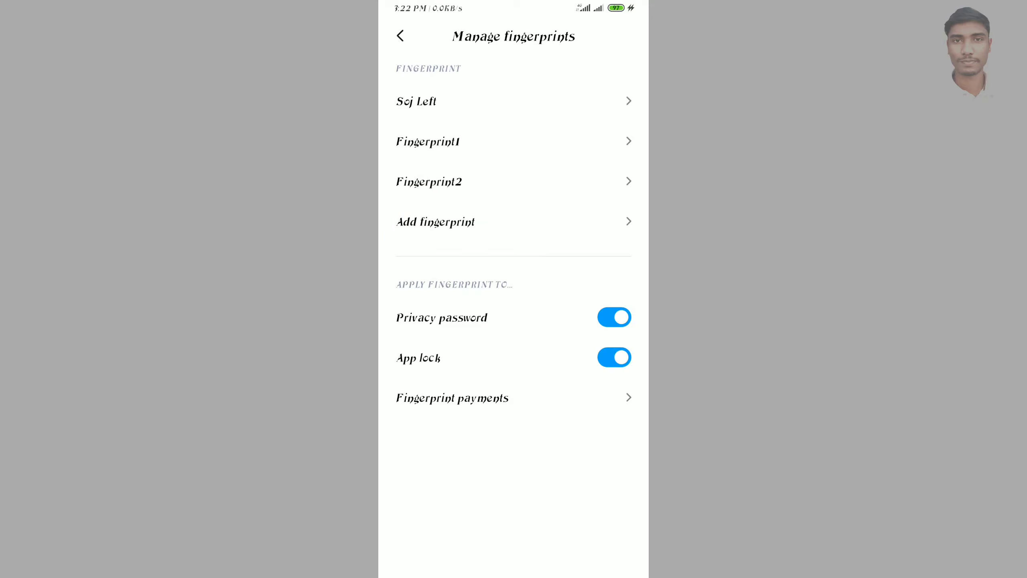
click(435, 221)
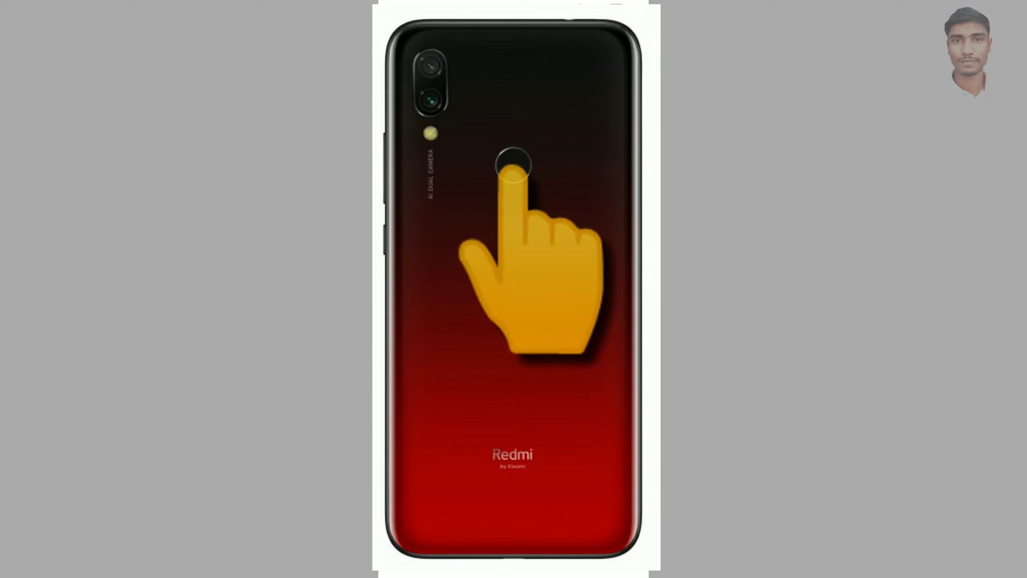
Keep the name Fingerprint3, finish enrollment, and go back to Passwords & security
click(513, 166)
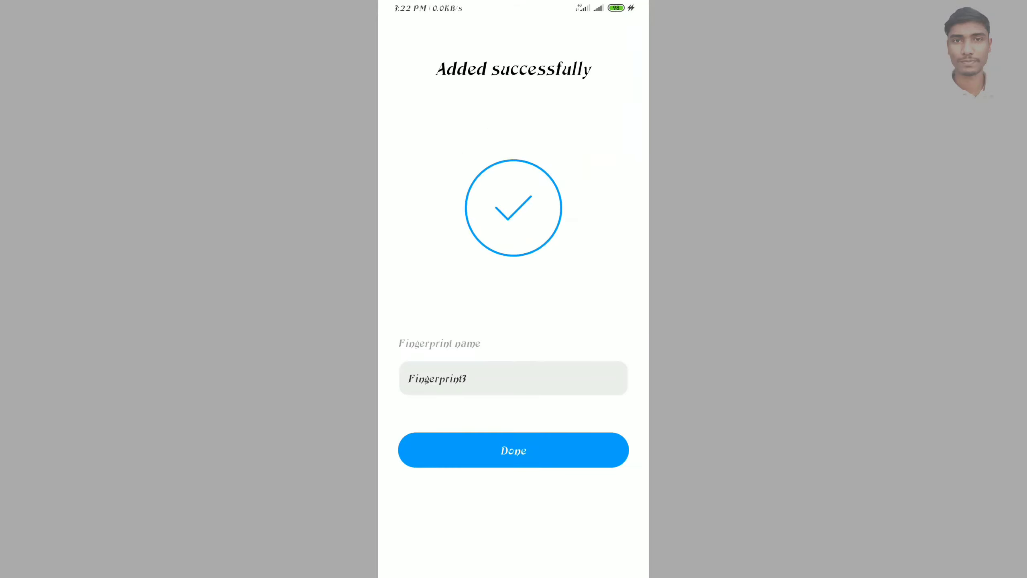
click(512, 450)
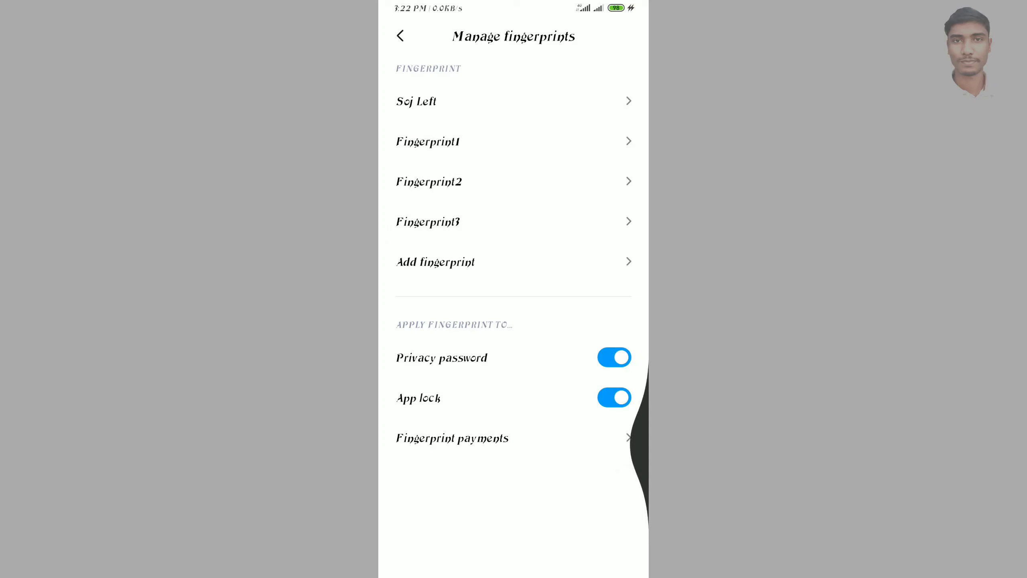
click(401, 36)
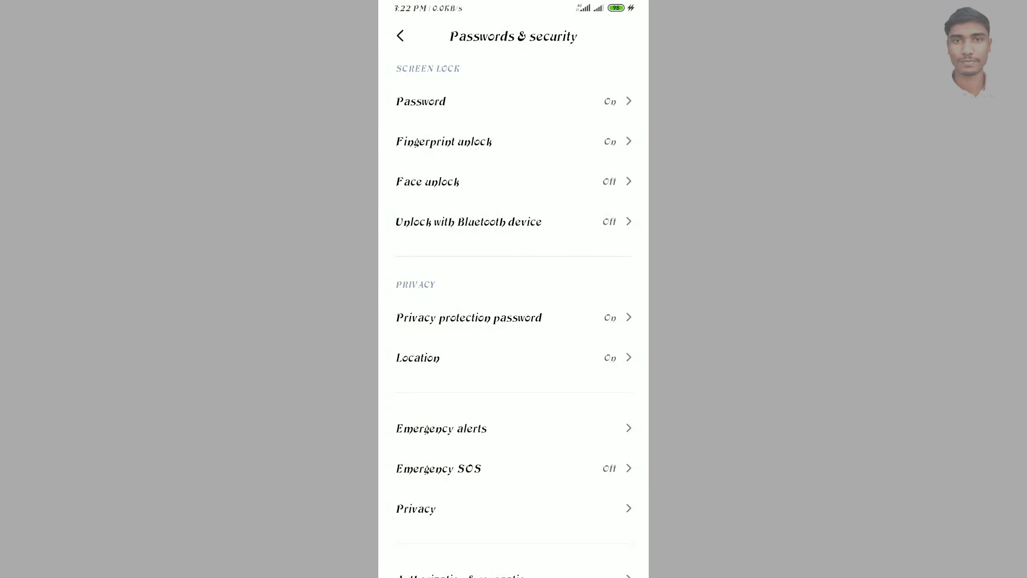
click(511, 181)
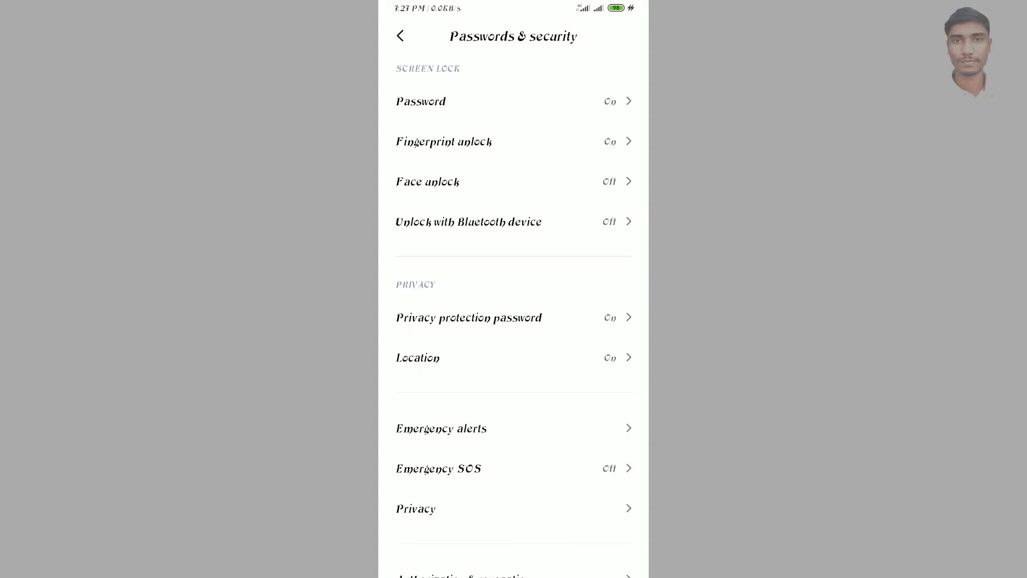
click(421, 101)
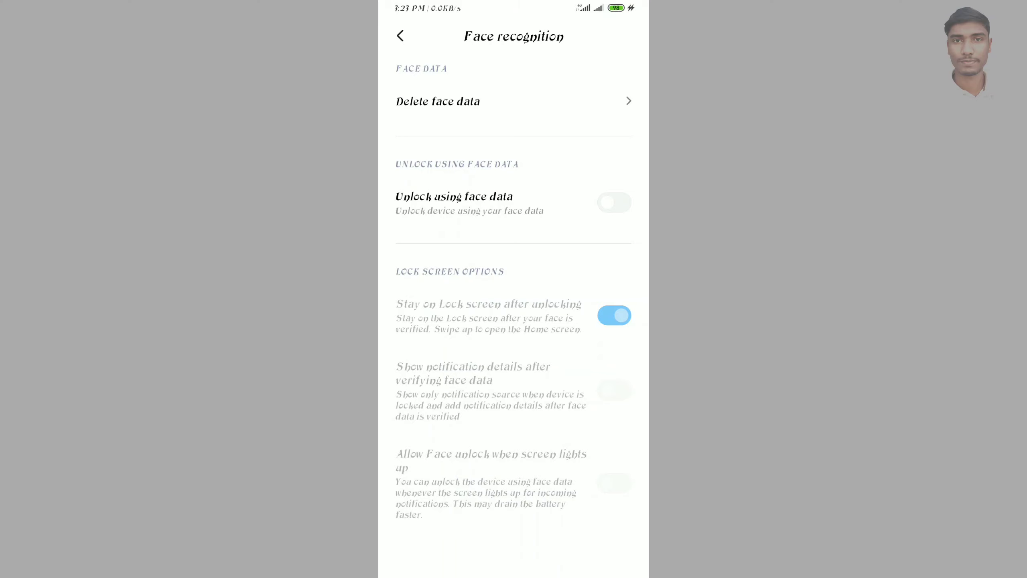
click(400, 36)
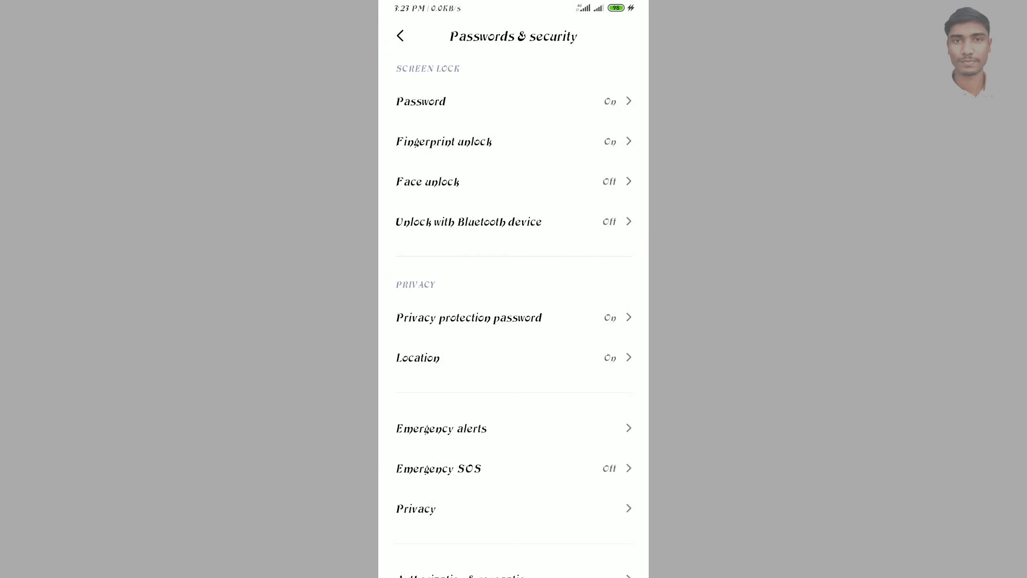
Add 2D face data through Face unlock, completing the scan with Done
click(420, 100)
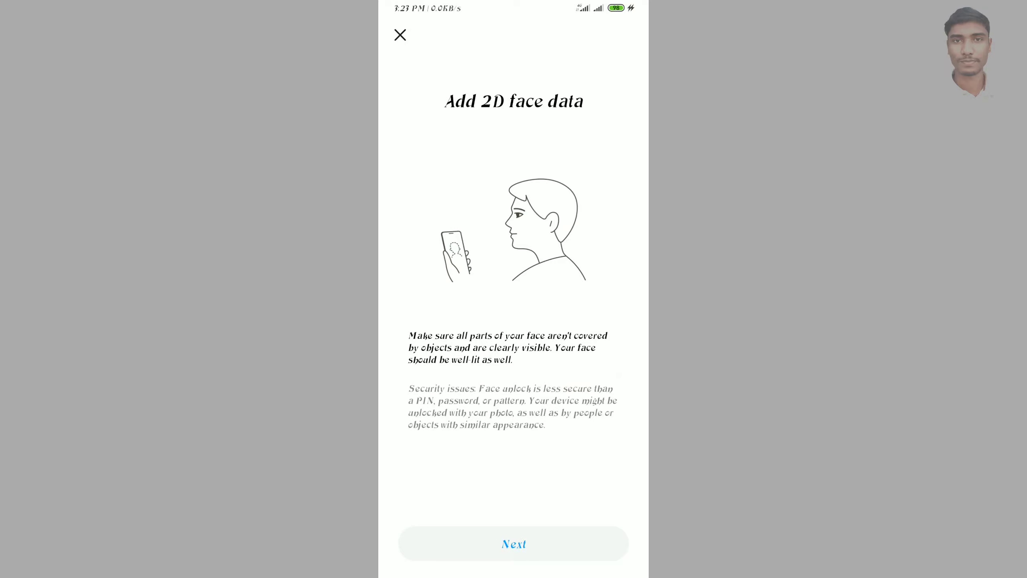
click(514, 543)
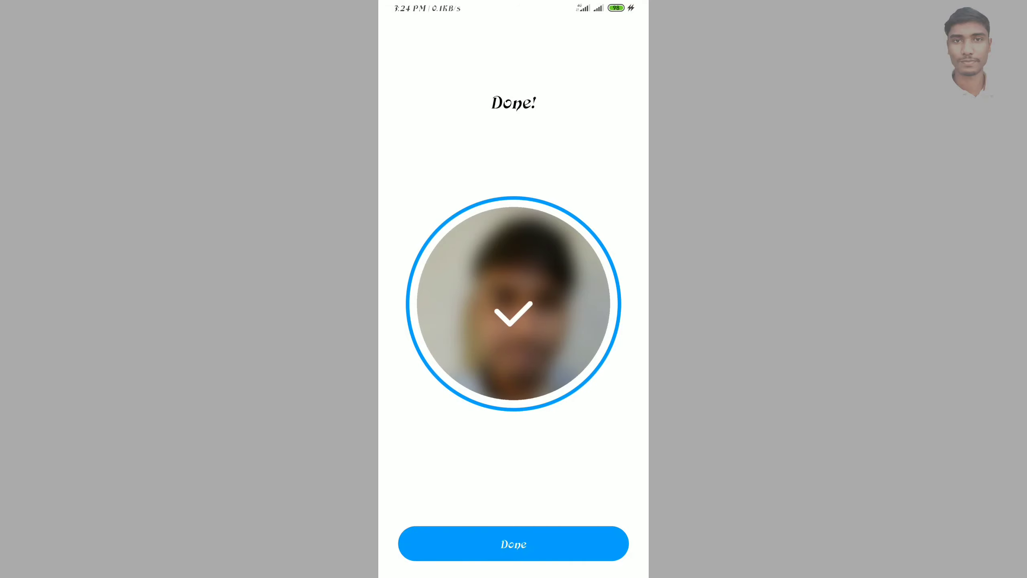
click(513, 543)
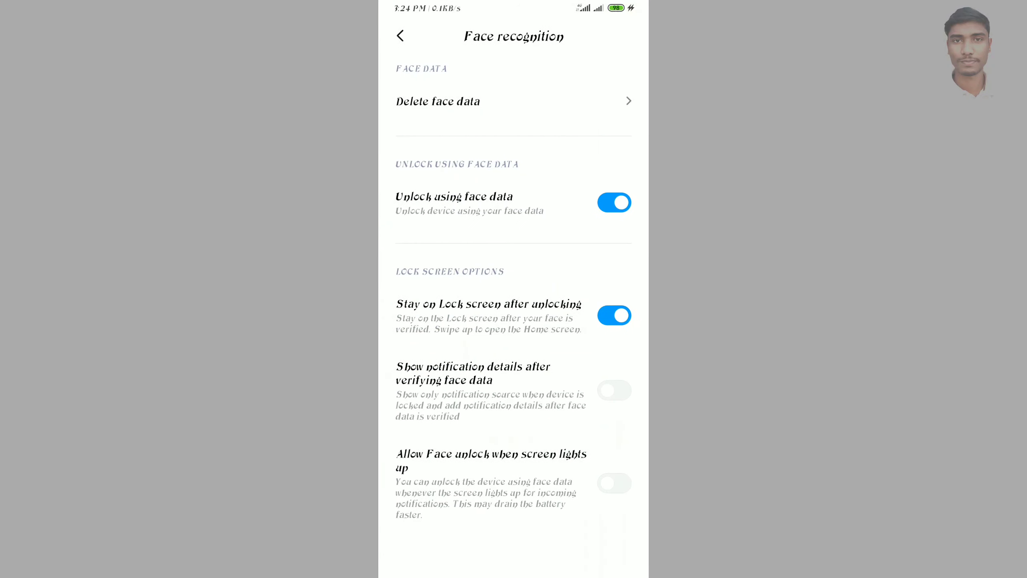
Exit Settings to the home screen
click(401, 36)
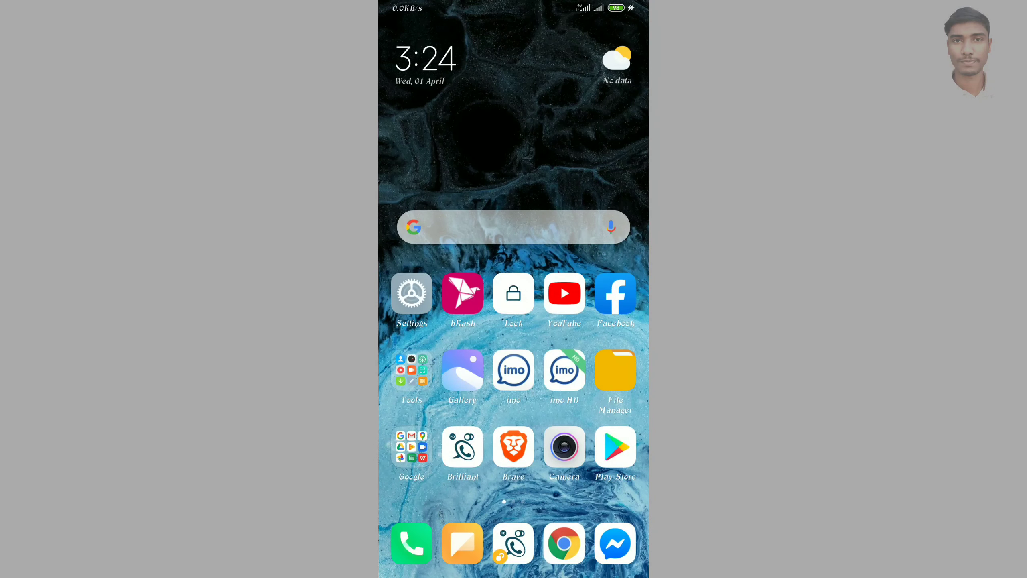